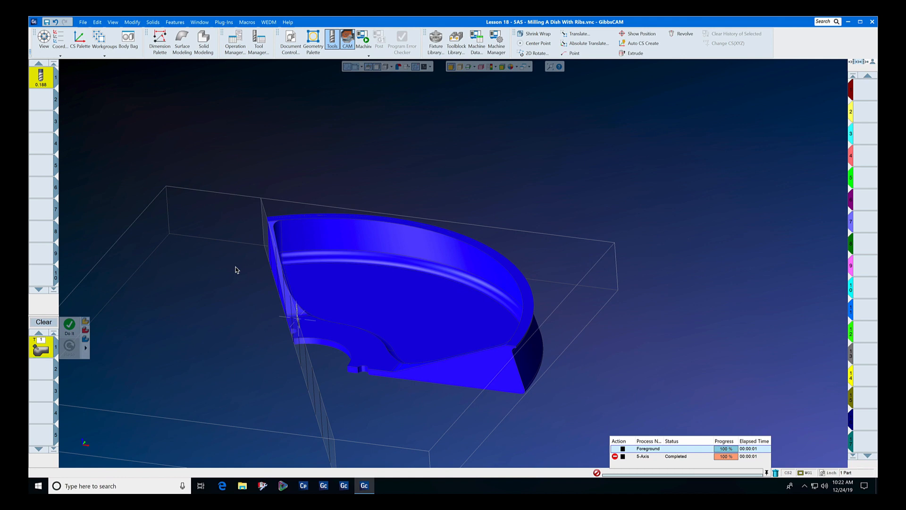
pyautogui.moveTo(432, 294)
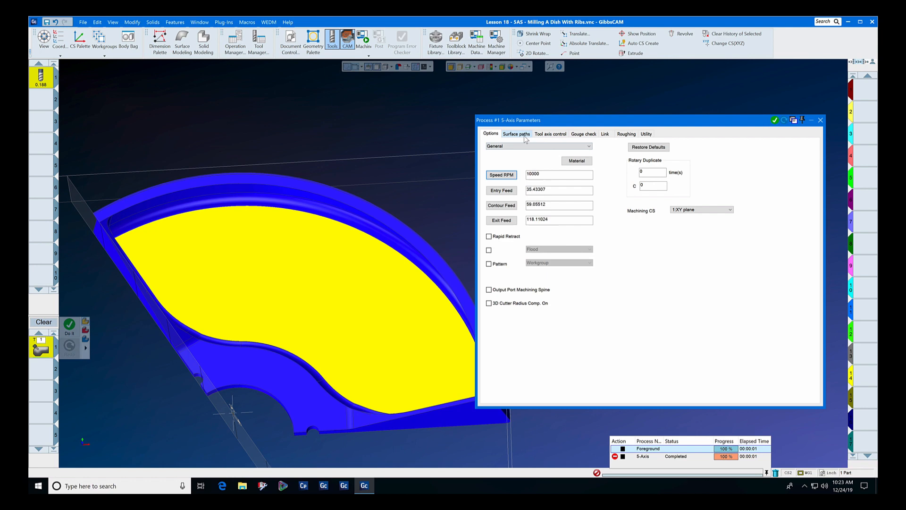
# - Base surface paths on geodesic machining with Face 7 as the machining surface, keeping spiral cutting
pyautogui.click(516, 134)
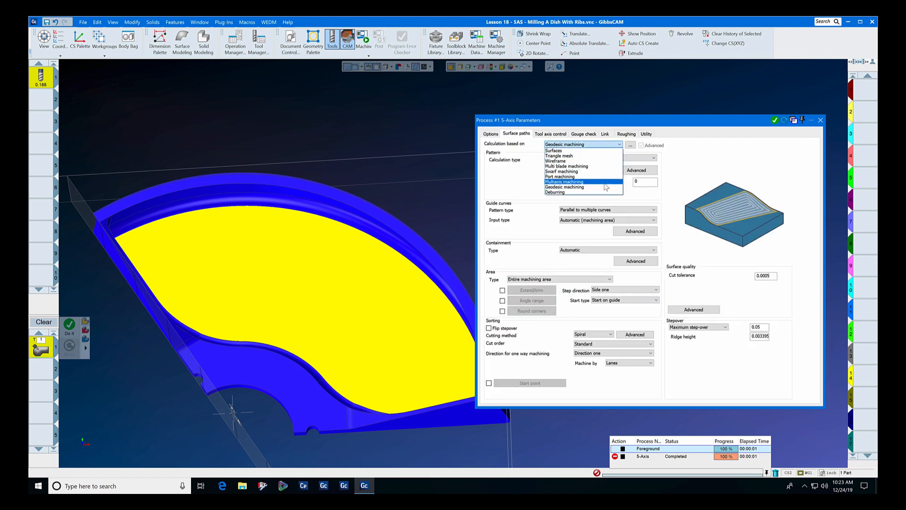
pyautogui.click(582, 193)
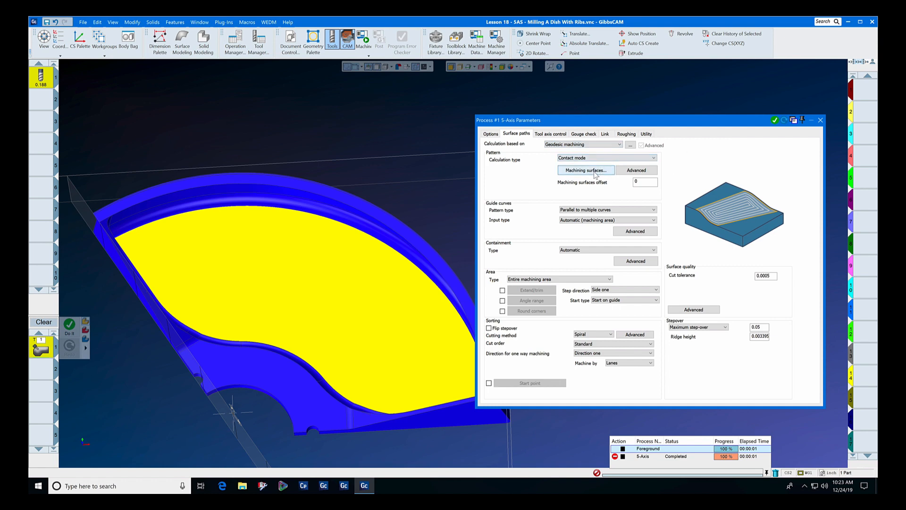
pyautogui.click(584, 170)
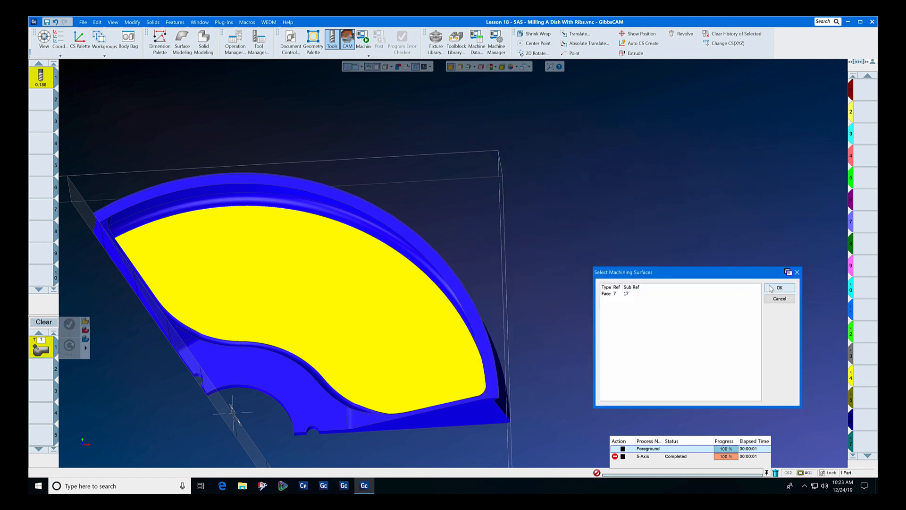
pyautogui.click(779, 288)
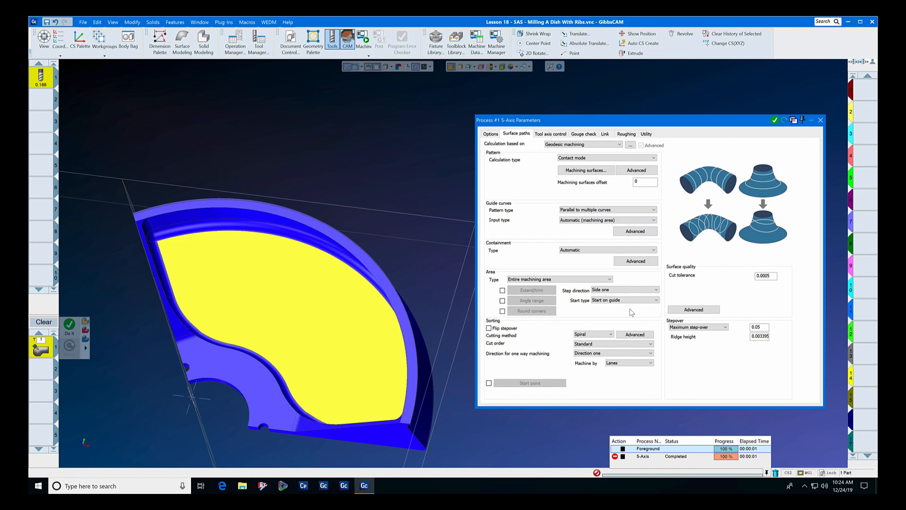
pyautogui.moveTo(356, 356)
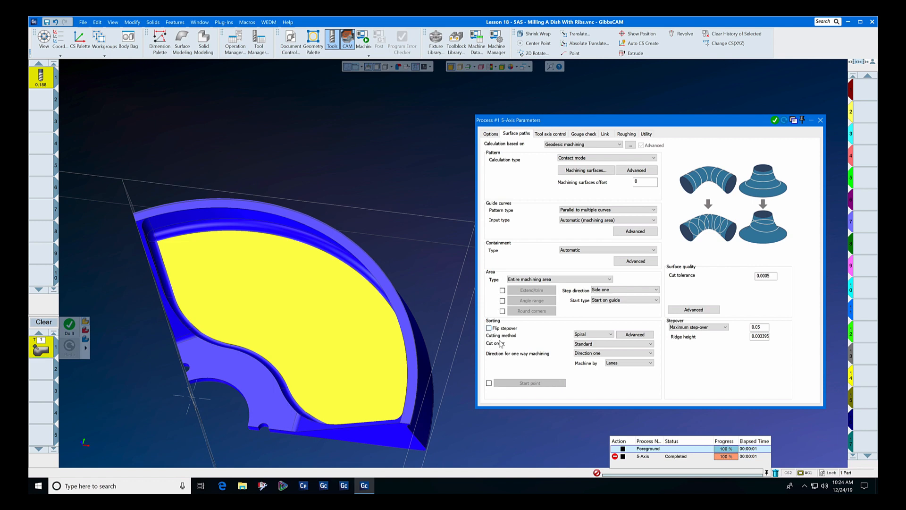
pyautogui.click(549, 134)
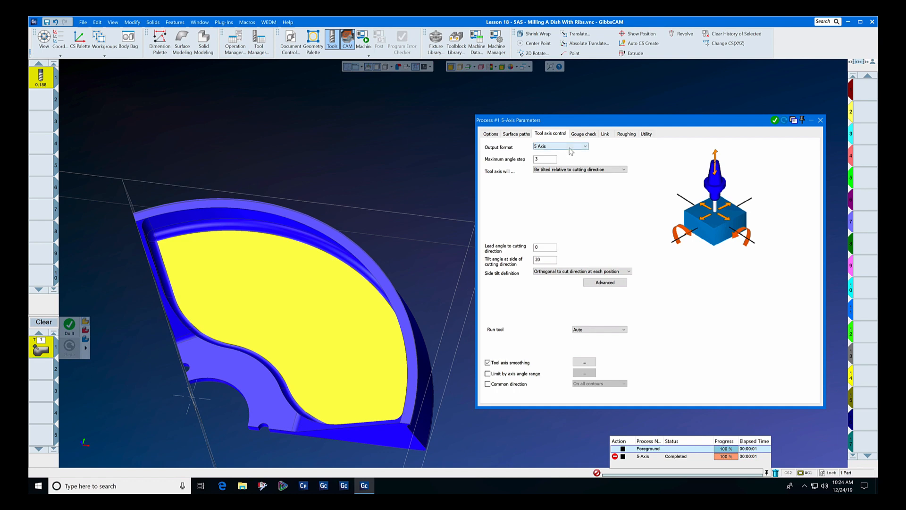
# - Set 5-axis output tilted 20° relative to cutting direction, then review gouge check and link settings
pyautogui.click(543, 259)
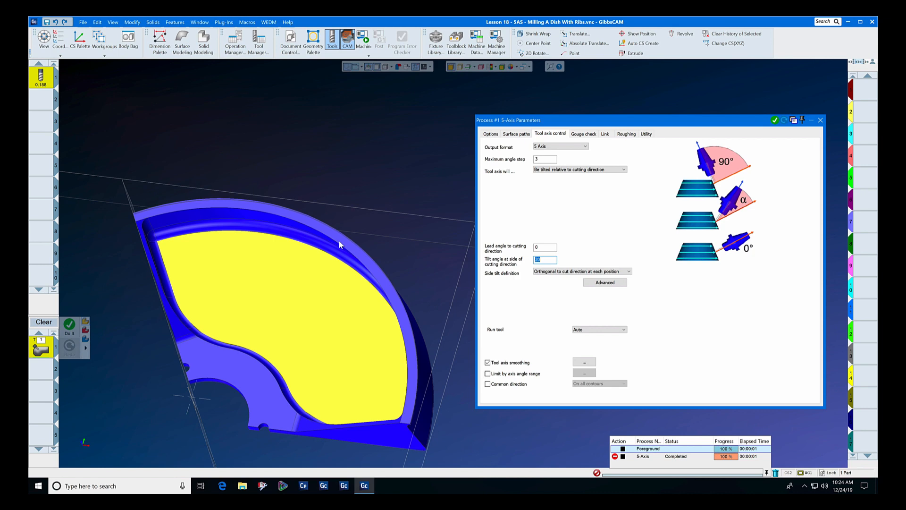
pyautogui.moveTo(330, 243)
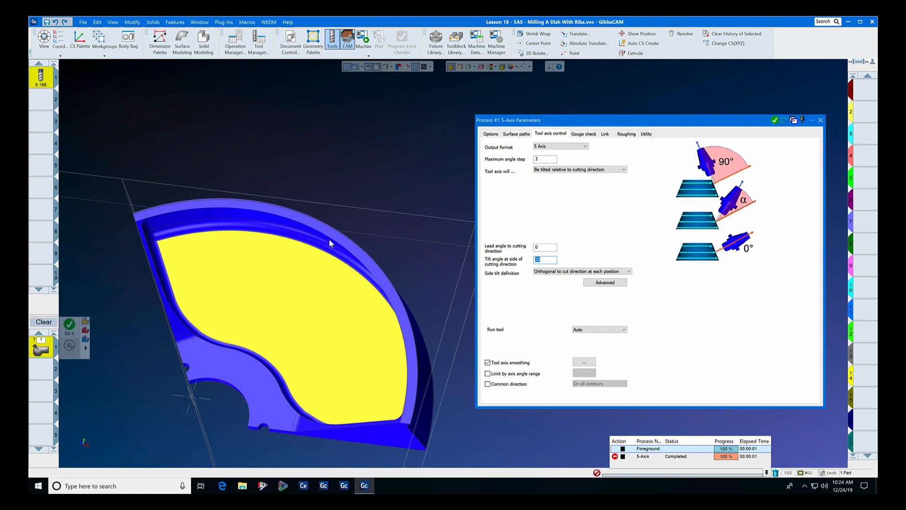
pyautogui.moveTo(344, 266)
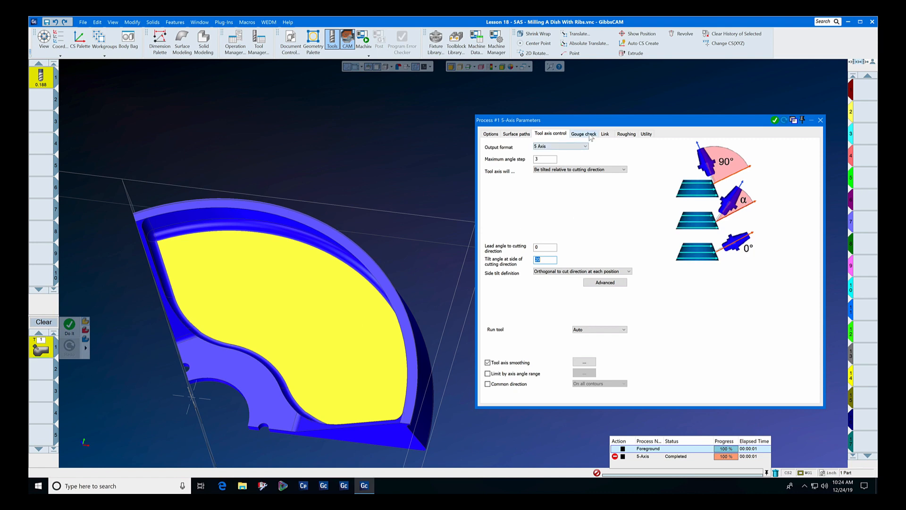
pyautogui.click(583, 133)
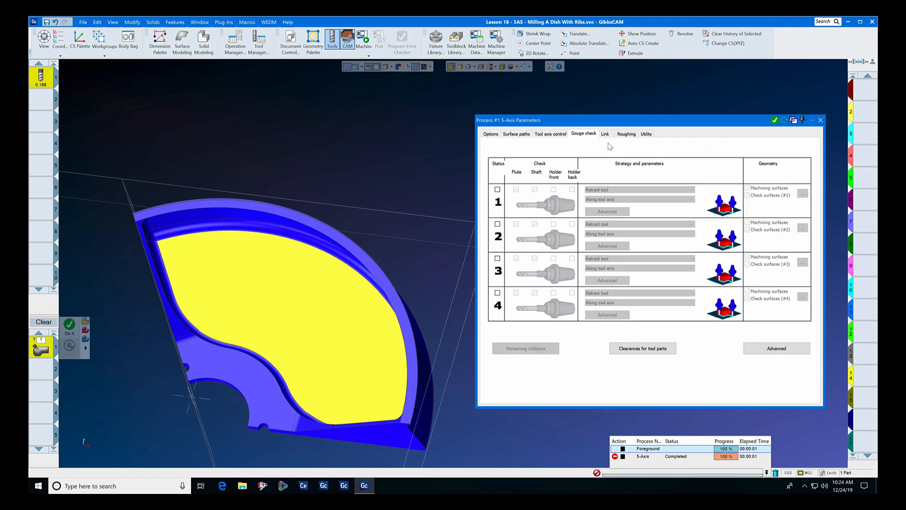
pyautogui.click(605, 134)
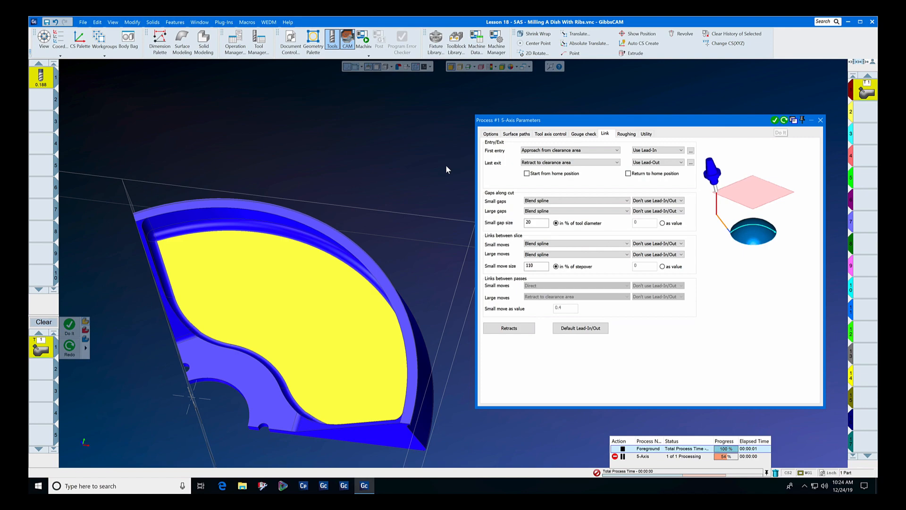
# - Fit the finished spiral toolpath in view and close the 5-Axis Parameters dialog
pyautogui.click(780, 132)
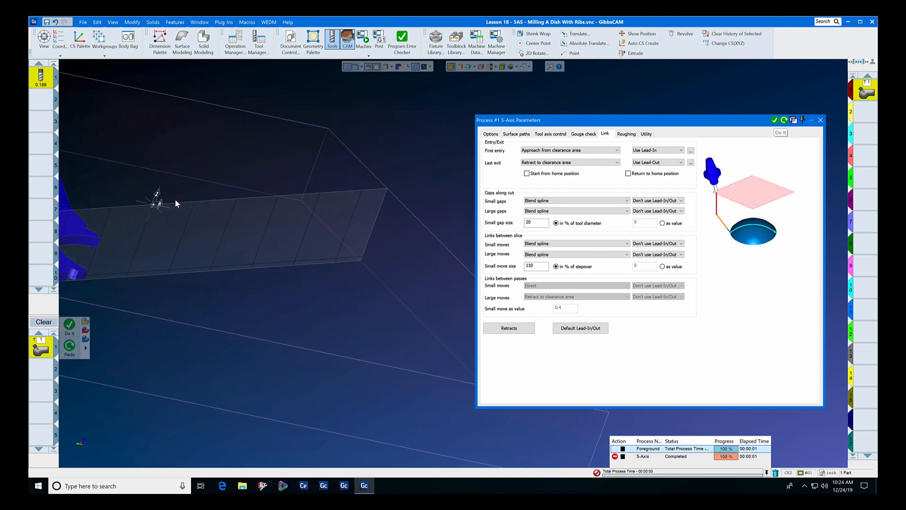
pyautogui.click(781, 132)
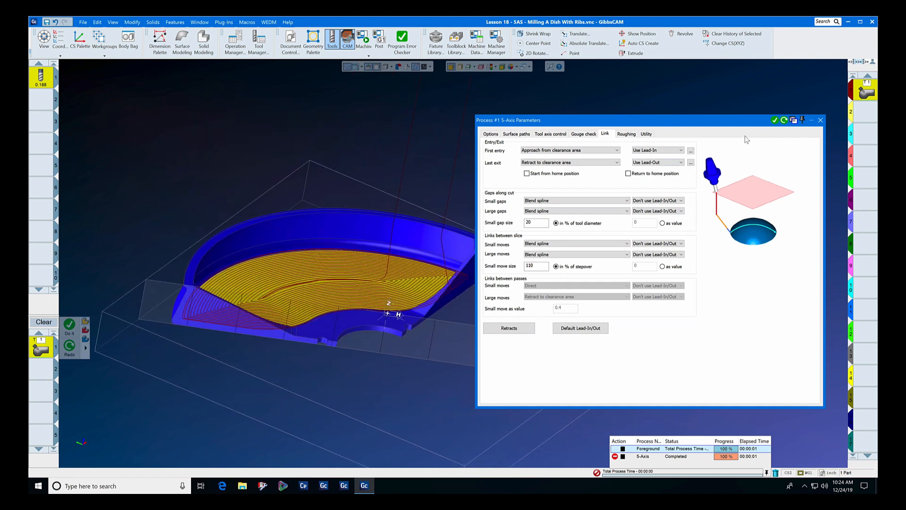
pyautogui.click(821, 119)
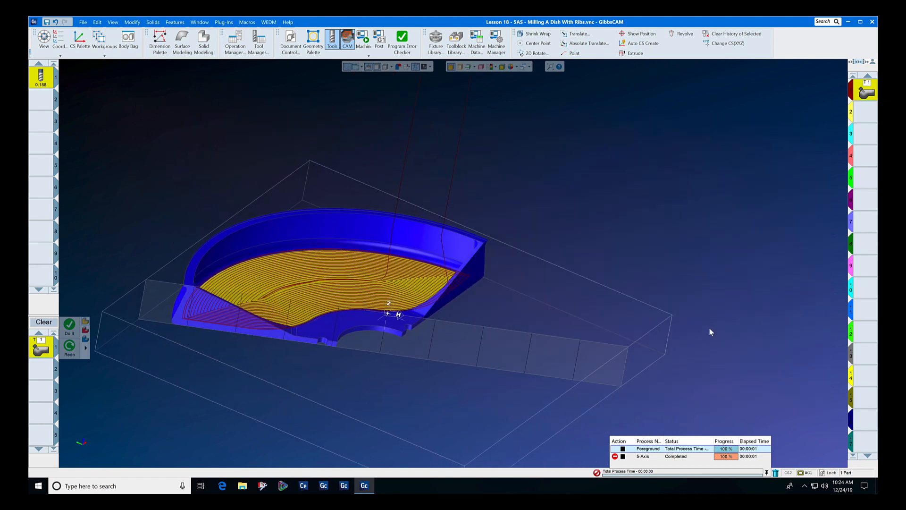
# - Start Machine Sim Rendering of the dish with Show Position displaying axis values
pyautogui.click(363, 38)
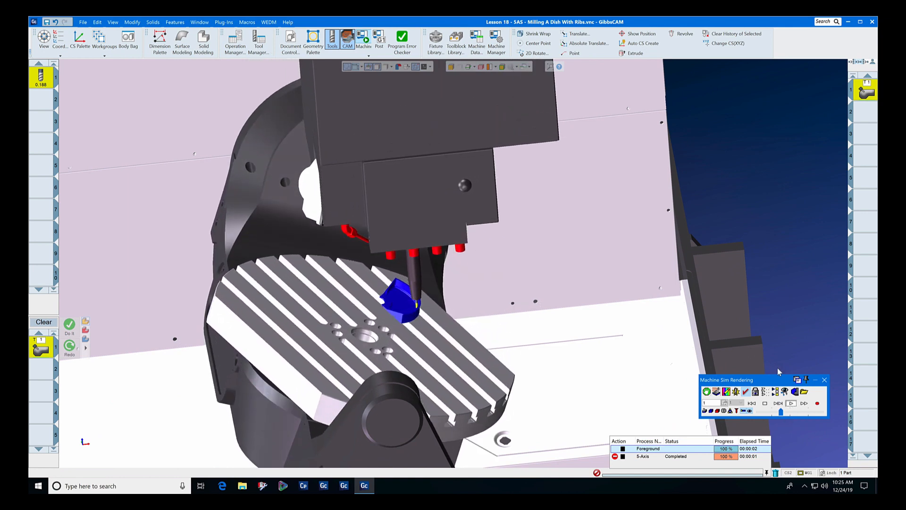
pyautogui.click(638, 34)
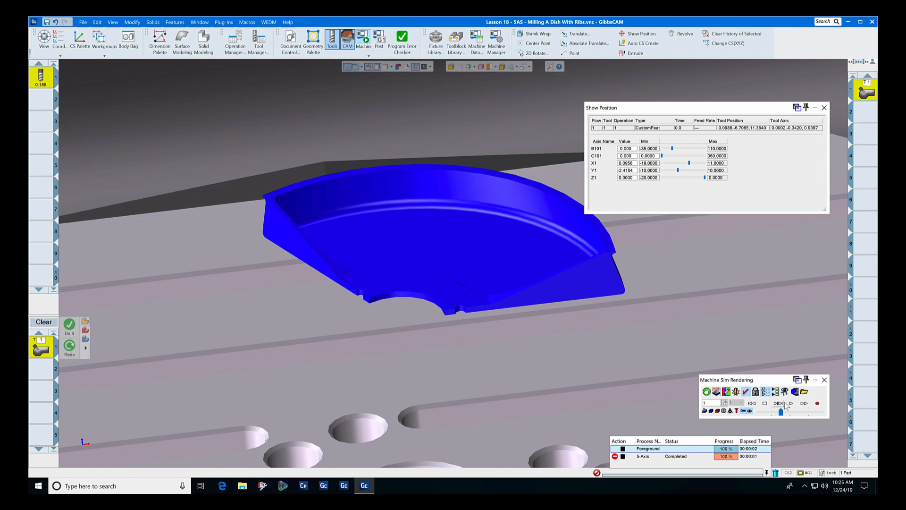
# - Play the machine simulation and raise the Speed Control so the tilted tool cuts faster
pyautogui.click(791, 402)
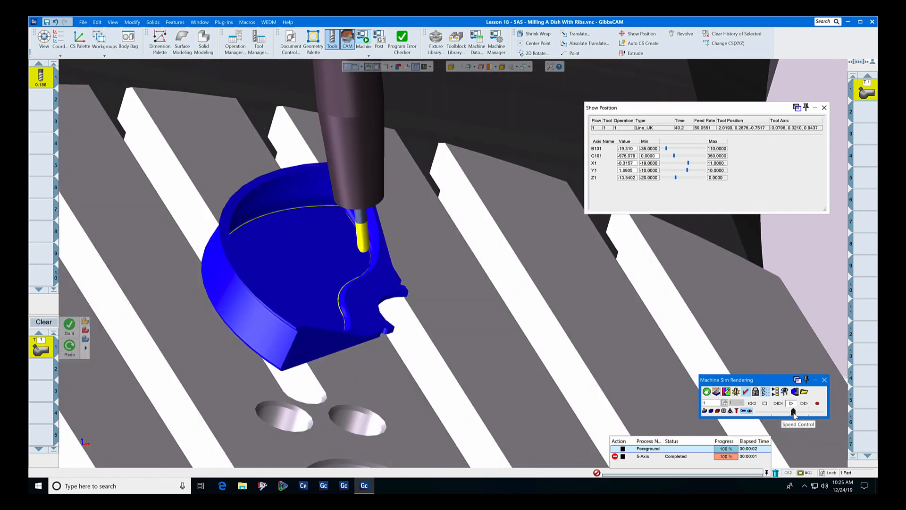
pyautogui.click(792, 410)
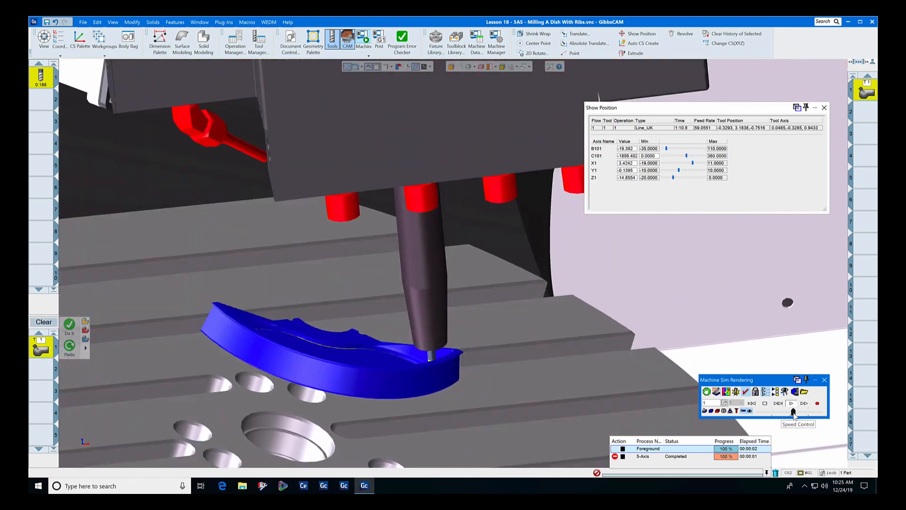
pyautogui.click(791, 404)
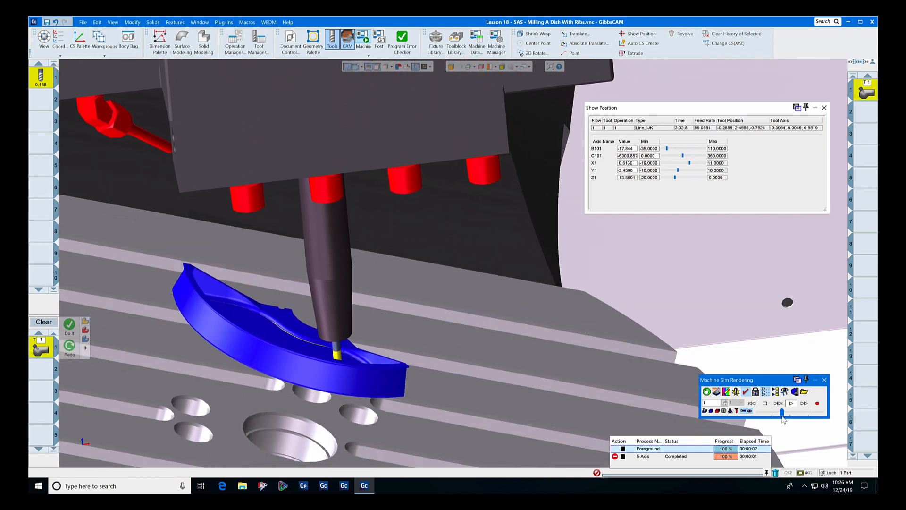
pyautogui.click(790, 403)
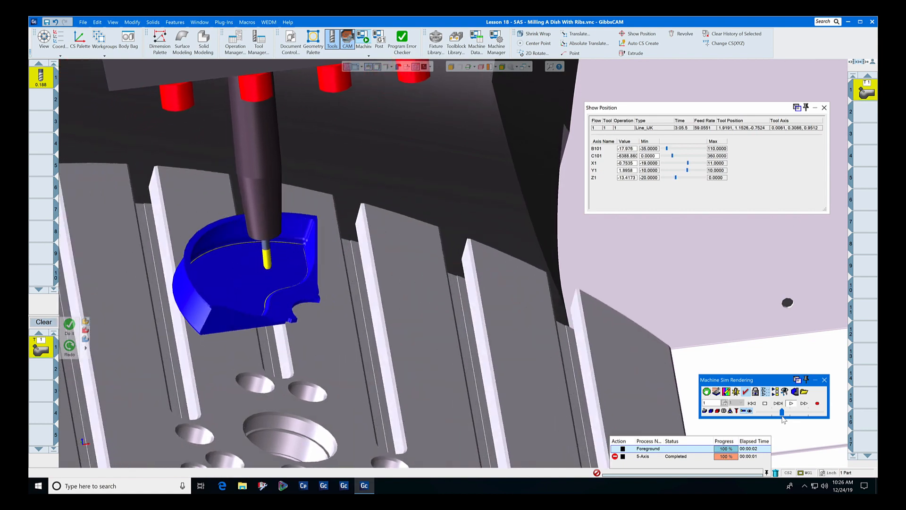